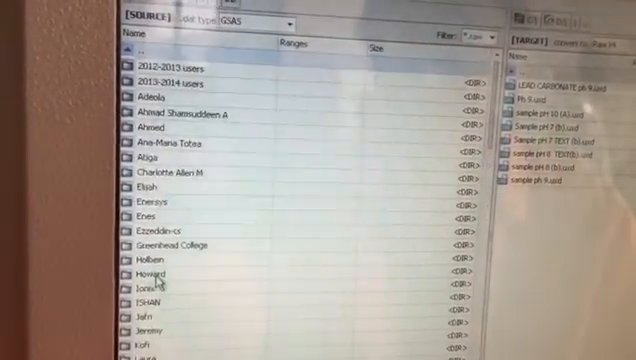
scroll(down, 3)
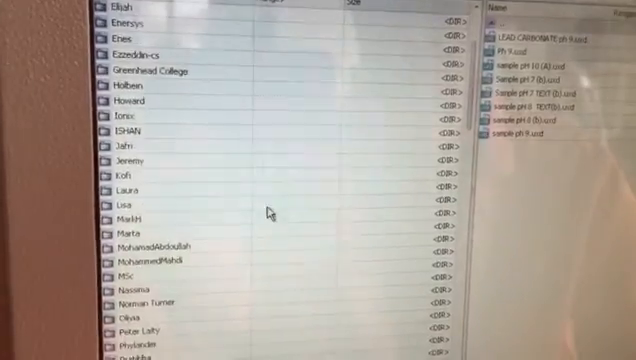
scroll(down, 3)
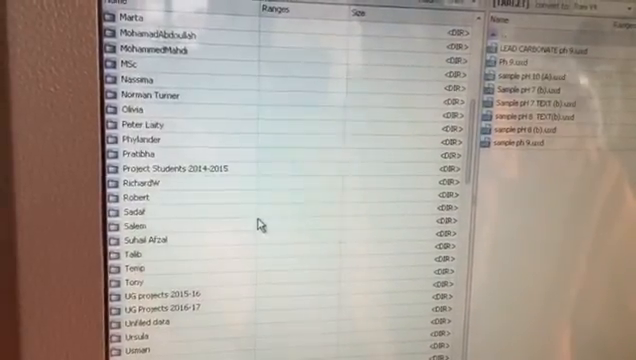
scroll(down, 3)
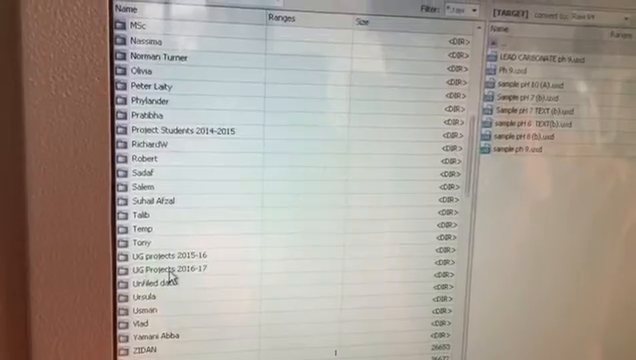